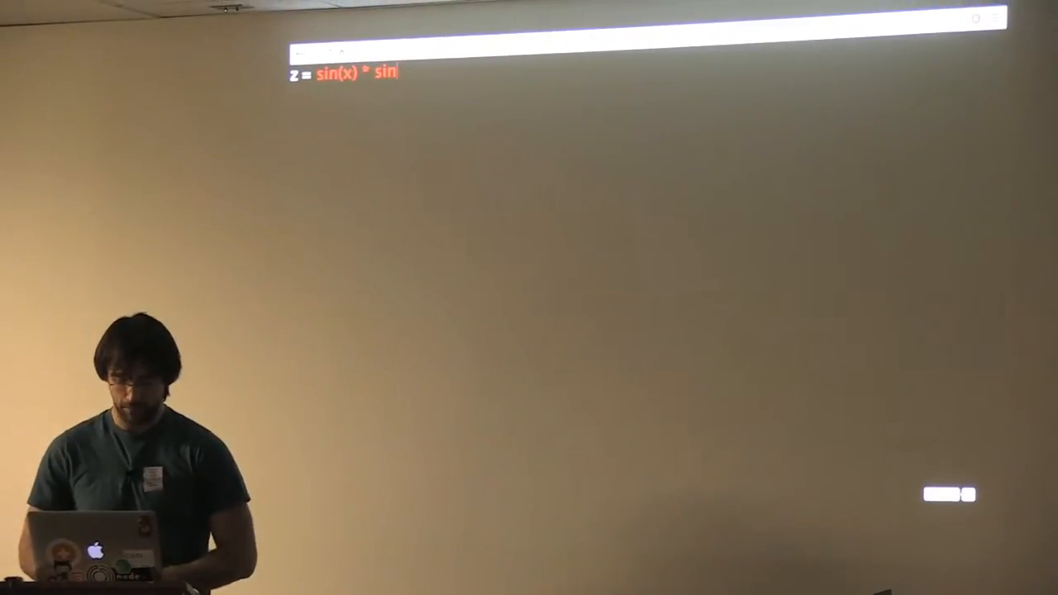
- Type (y) in the equation field to finish z = sin(x) * sin(y)
text((y))
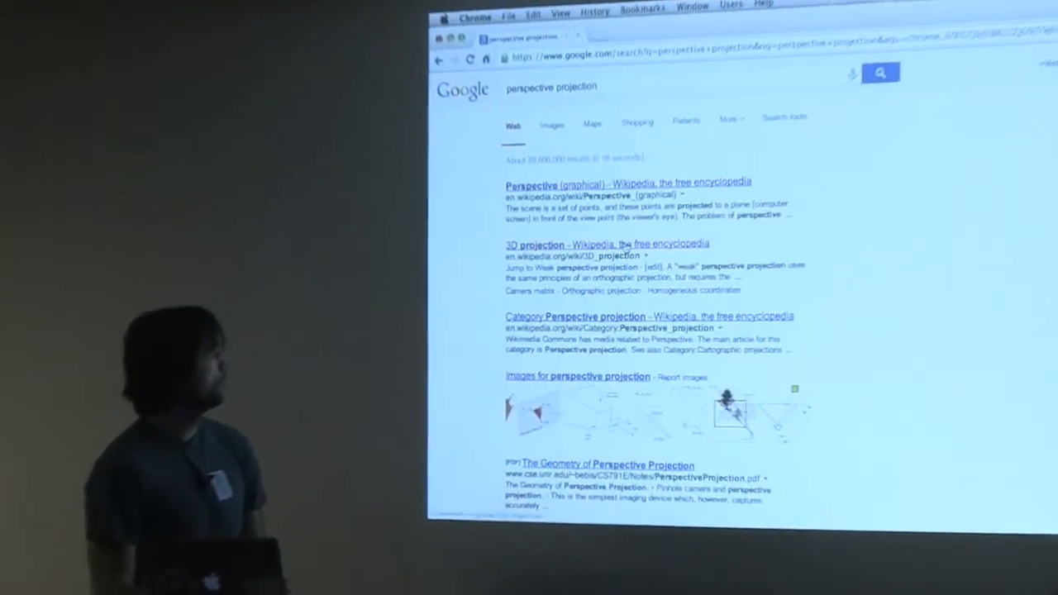
- Open the '3D projection - Wikipedia' result from the perspective projection search
click(587, 244)
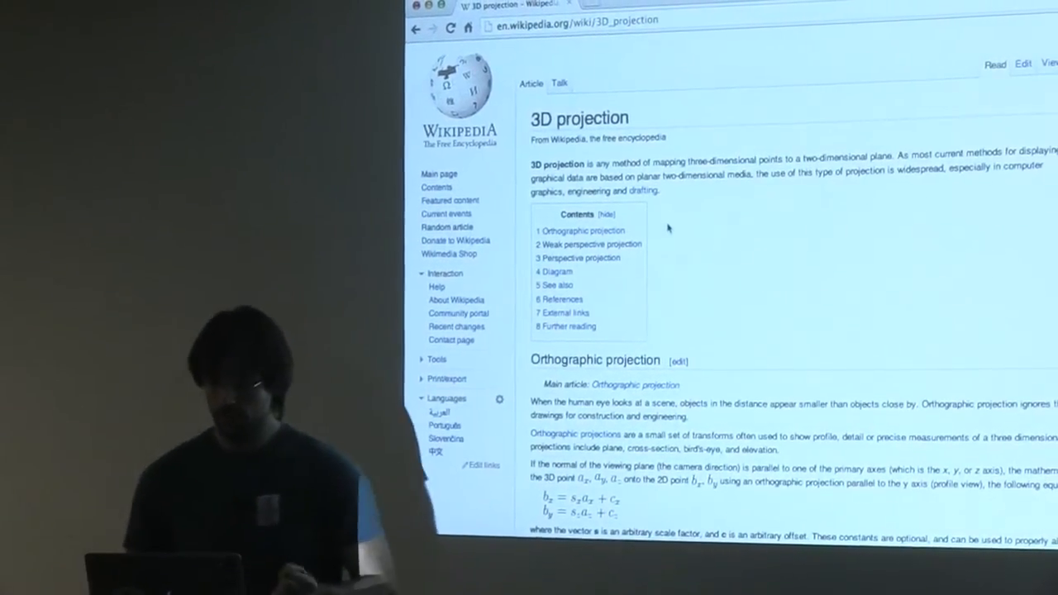
- Scroll the 3D projection article, then scroll the DZ GitHub README to its demos list
scroll(down, 3)
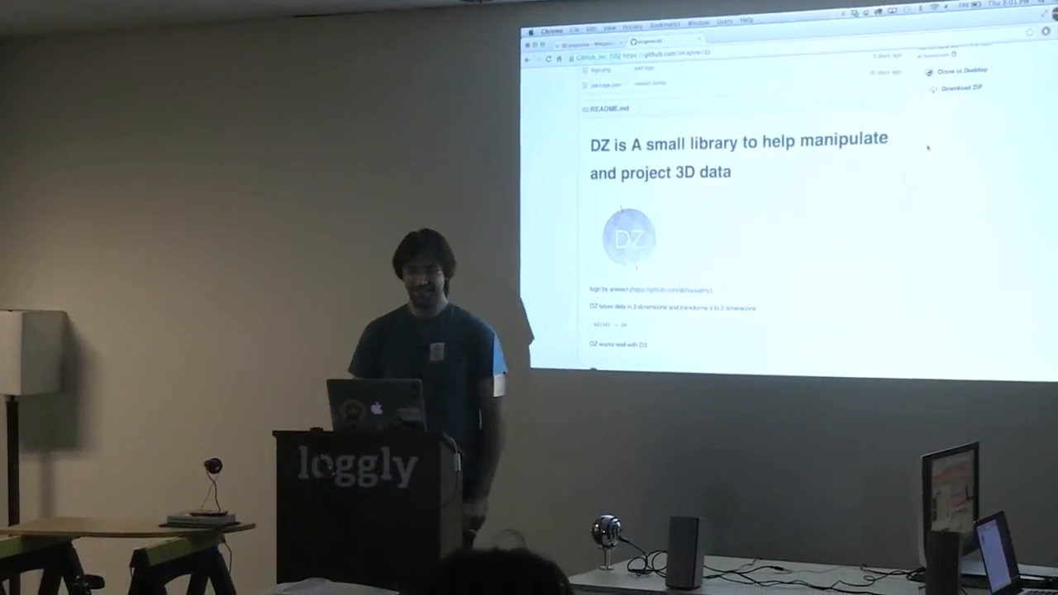
scroll(down, 3)
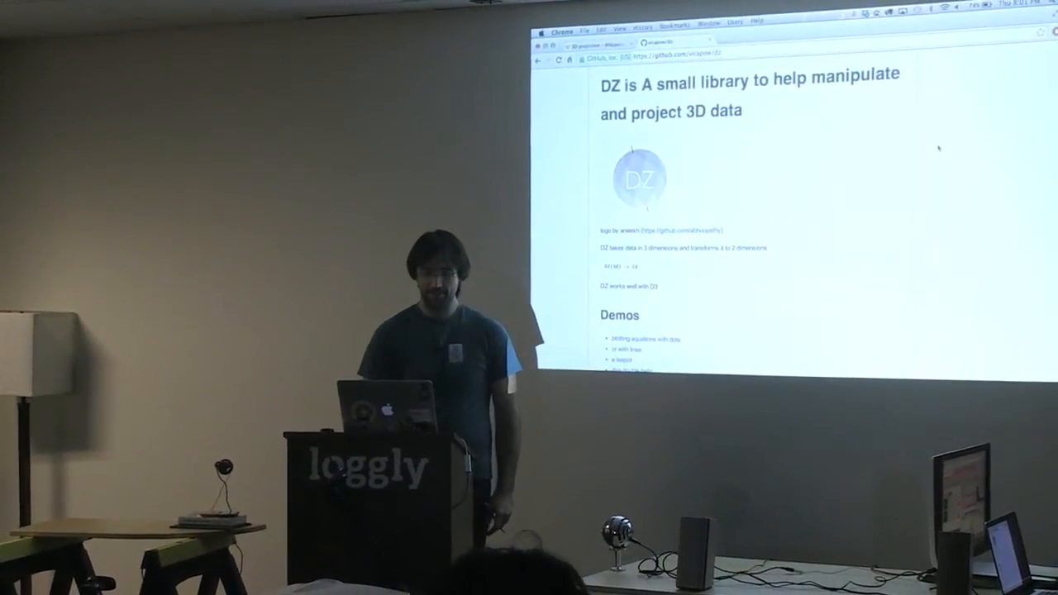